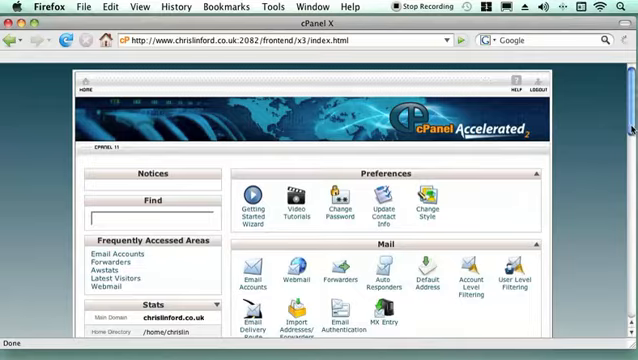
- Scroll the cPanel home page down past Databases to the Software/Services section
scroll("down", 3)
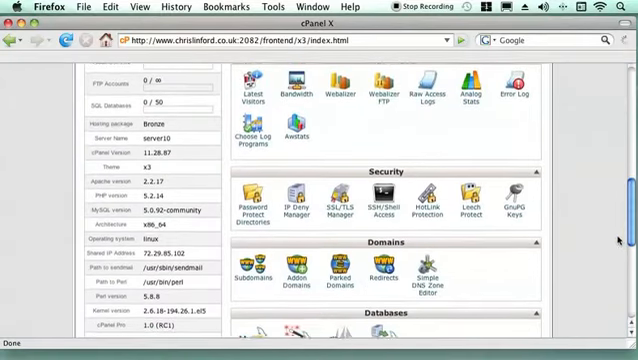
scroll("down", 3)
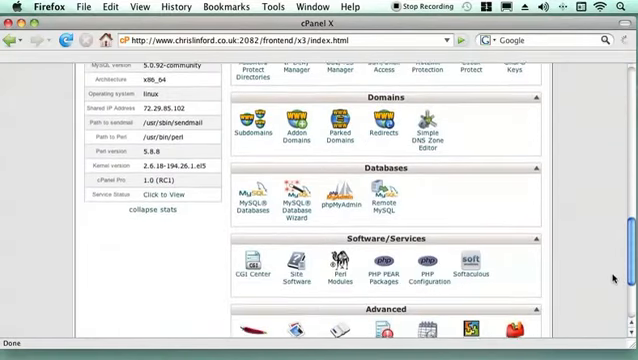
scroll("down", 3)
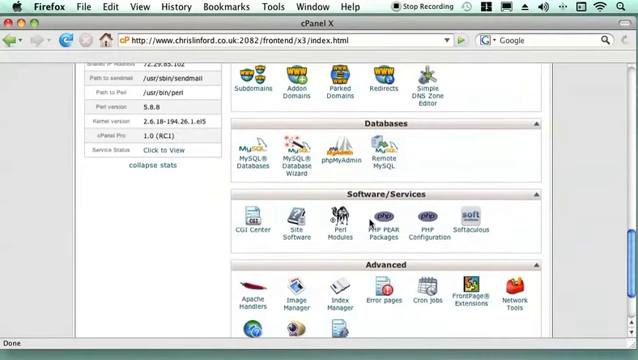
mouse_move(517, 248)
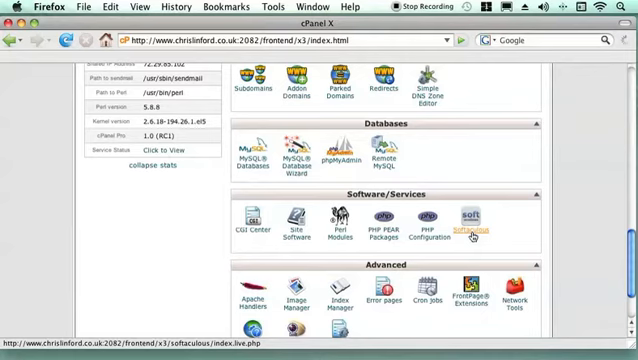
mouse_move(472, 222)
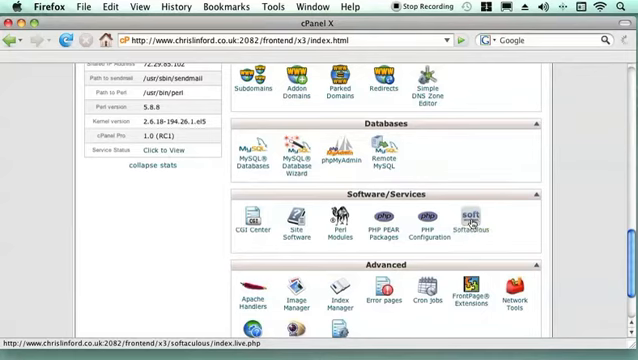
- Launch Softaculous from its cPanel icon to show the script categories
left_click(470, 219)
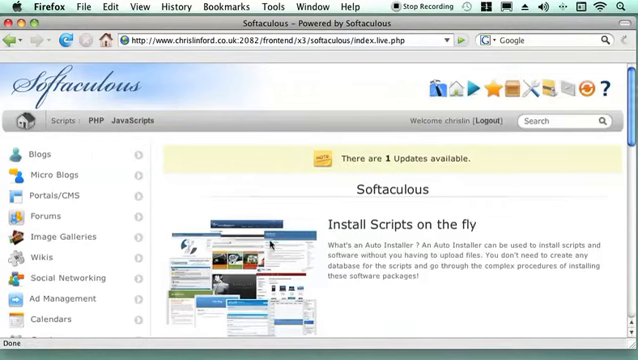
mouse_move(349, 188)
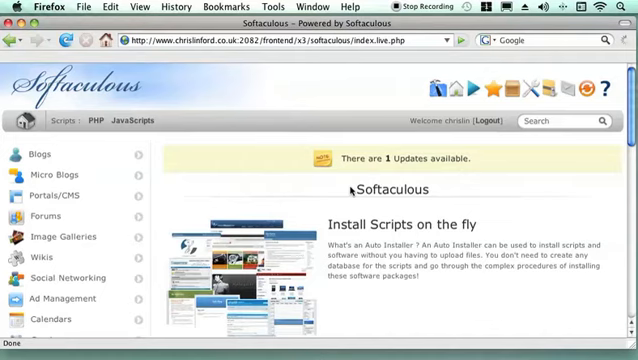
mouse_move(37, 155)
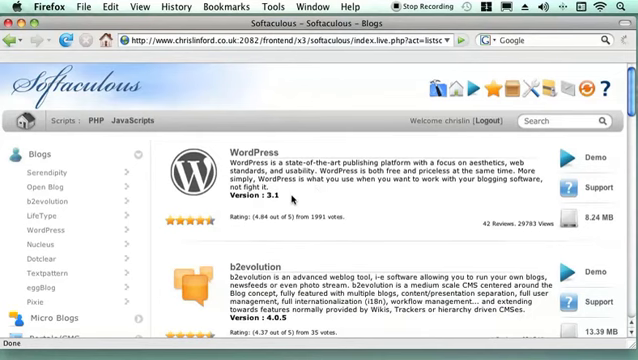
mouse_move(291, 198)
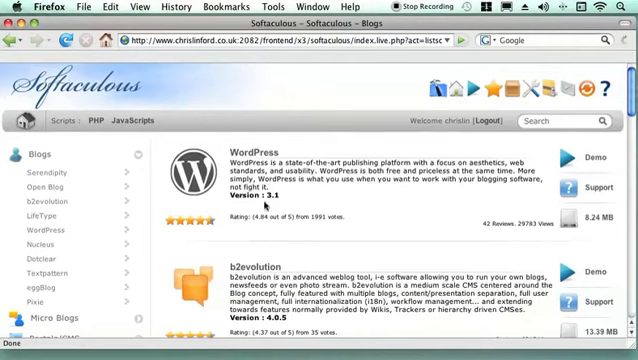
mouse_move(267, 203)
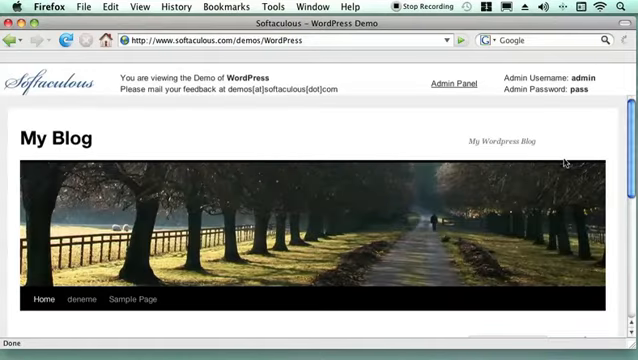
- Scroll through the WordPress demo blog's first post and down to its feed
scroll("down", 3)
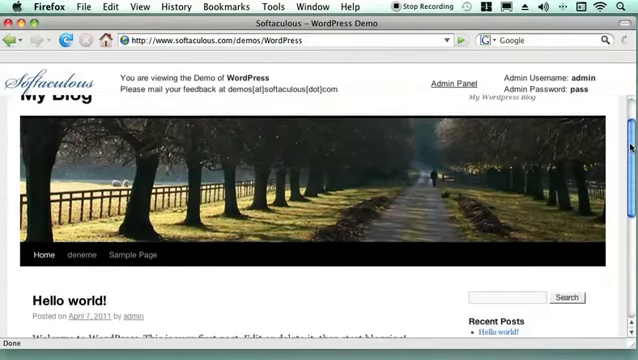
scroll("down", 3)
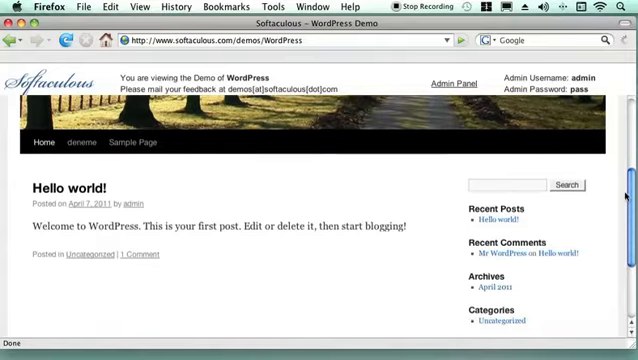
scroll("up", 3)
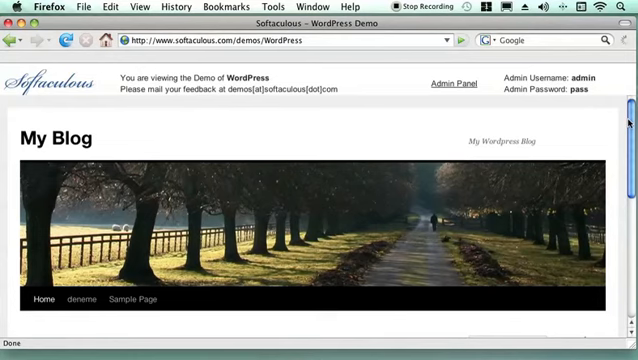
scroll("down", 3)
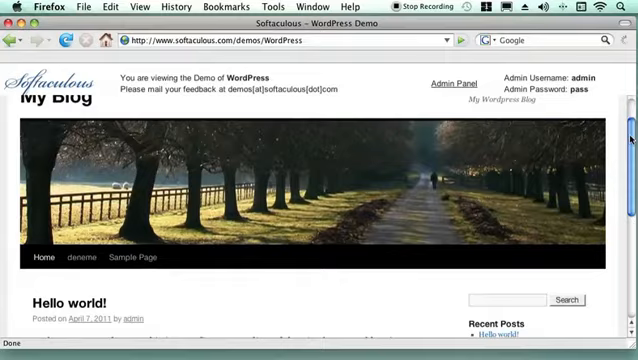
scroll("down", 3)
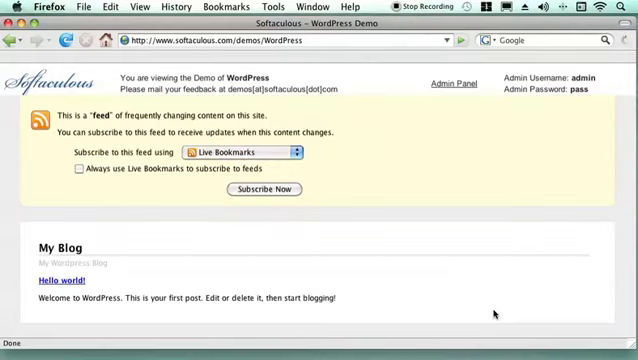
mouse_move(271, 254)
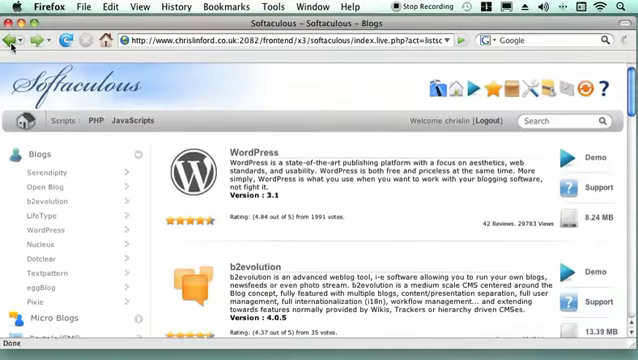
mouse_move(567, 274)
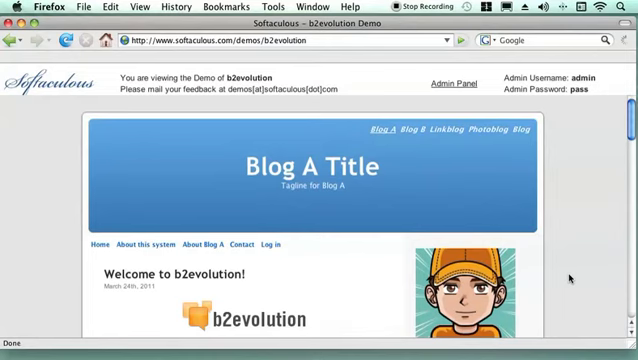
mouse_move(399, 190)
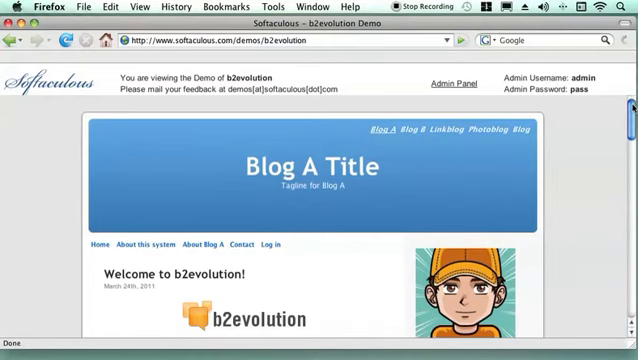
- Scroll through the b2evolution demo blog's sample posts
scroll("down", 3)
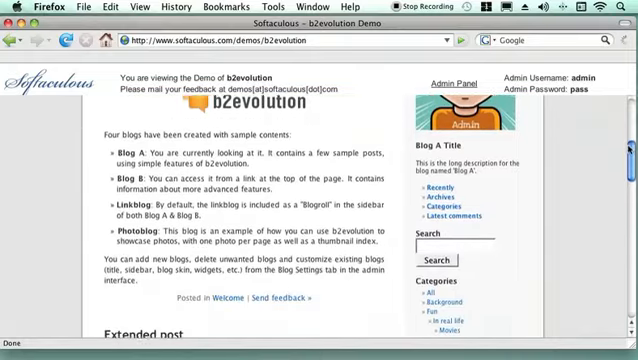
scroll("down", 3)
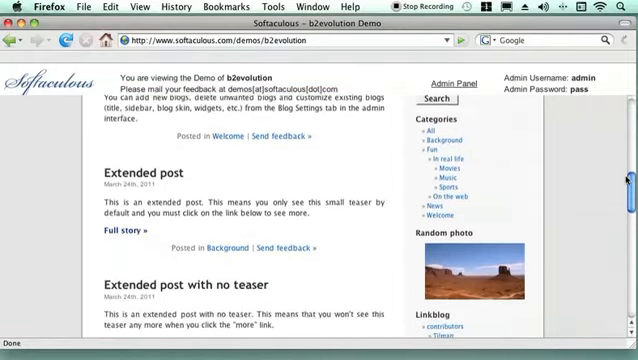
scroll("down", 3)
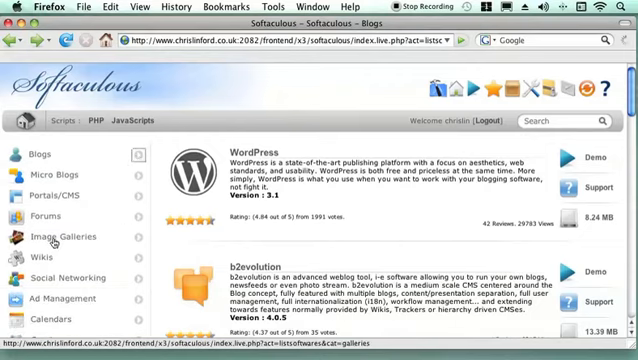
- Open the Image Galleries category and browse the Coppermine demo gallery
left_click(57, 238)
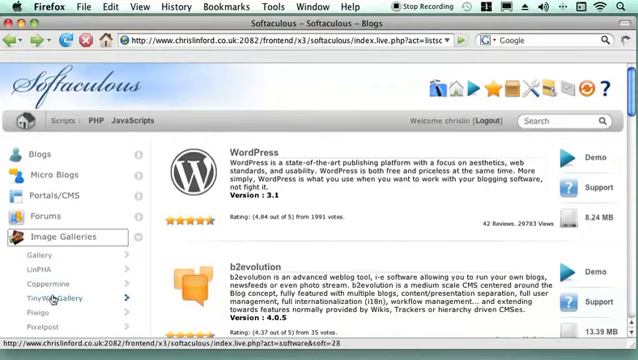
left_click(35, 285)
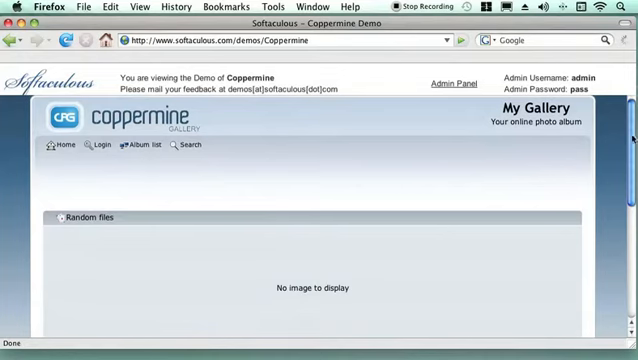
scroll("down", 3)
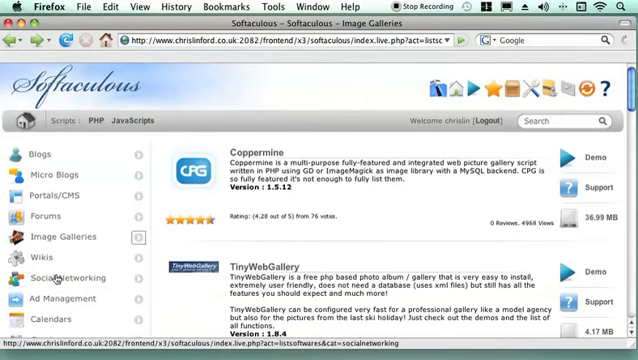
- Open the Social Networking category and scroll through the Dolphin demo site
left_click(57, 270)
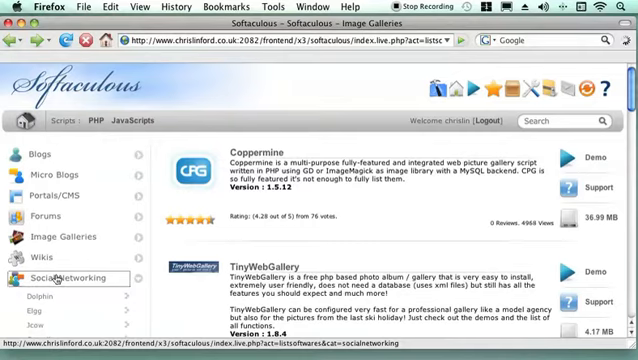
left_click(72, 278)
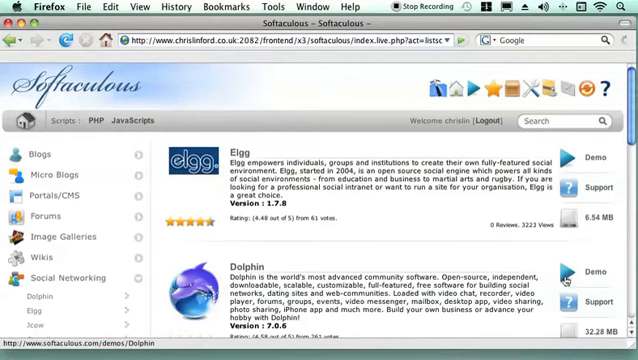
left_click(589, 271)
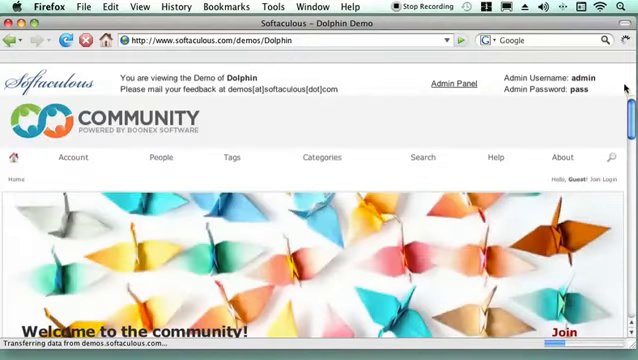
scroll("down", 3)
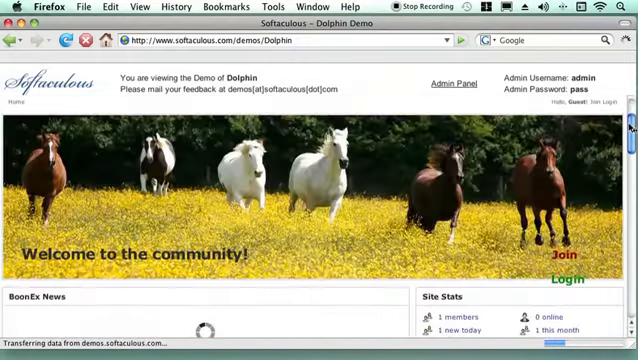
scroll("down", 3)
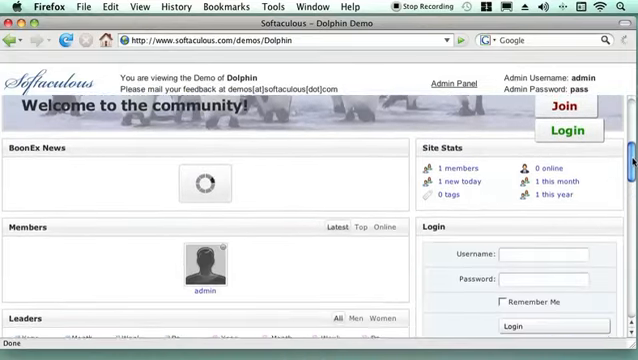
scroll("down", 3)
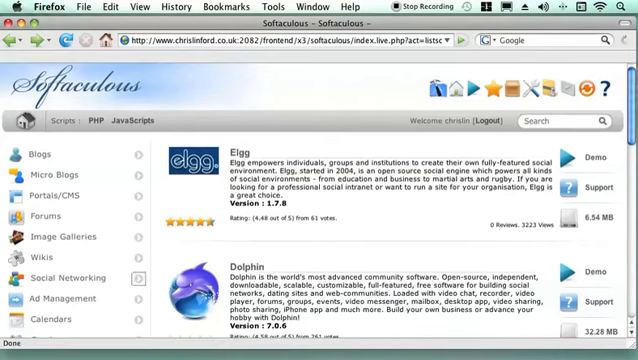
scroll("down", 3)
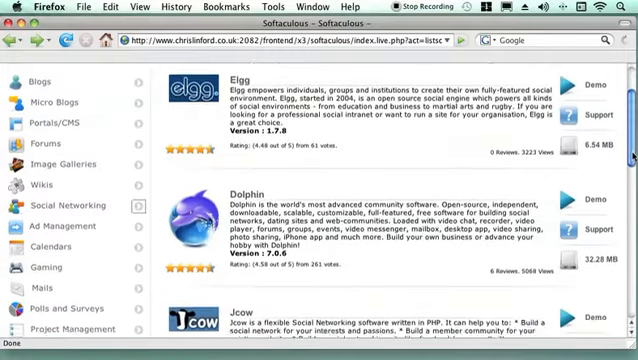
scroll("down", 3)
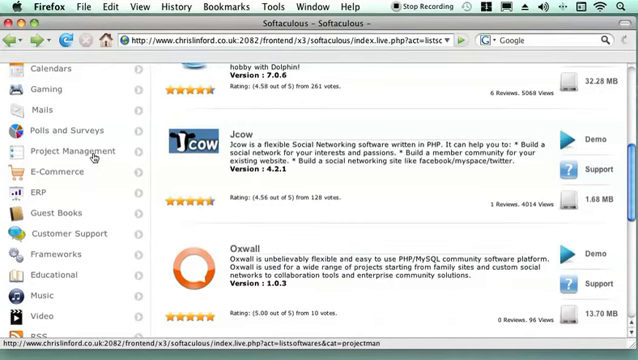
mouse_move(318, 255)
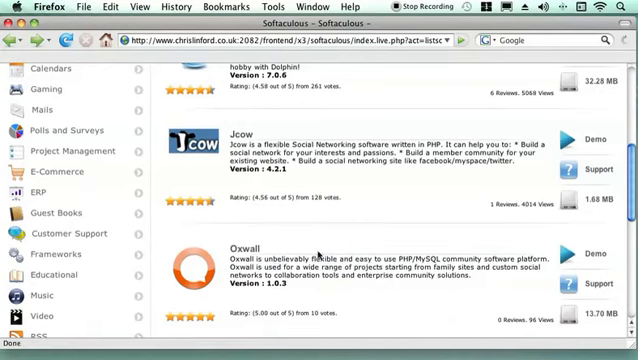
scroll("down", 3)
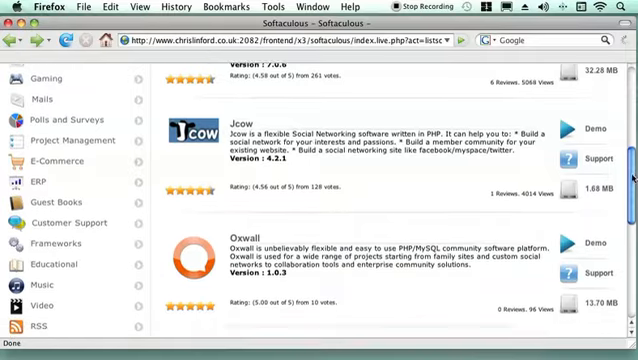
scroll("down", 3)
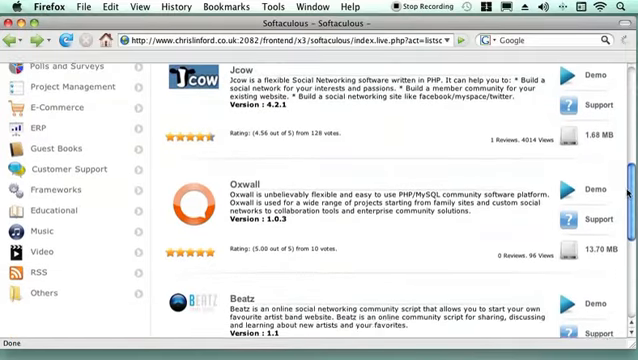
scroll("up", 3)
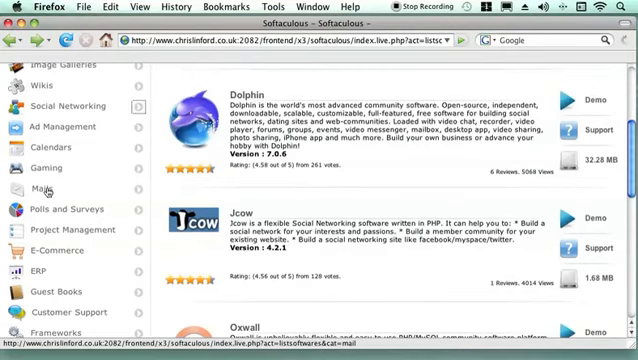
- Open the Mails category and scroll down to phpList, poMMo and SquirrelMail
left_click(40, 188)
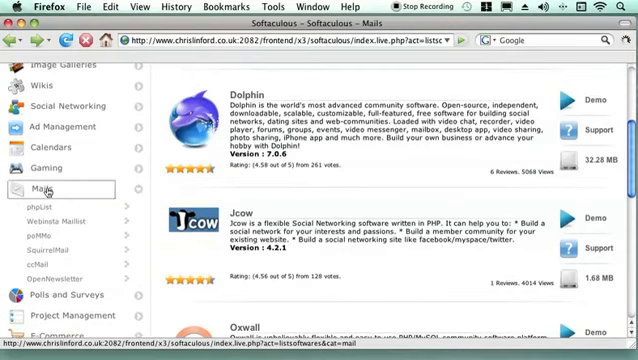
left_click(35, 187)
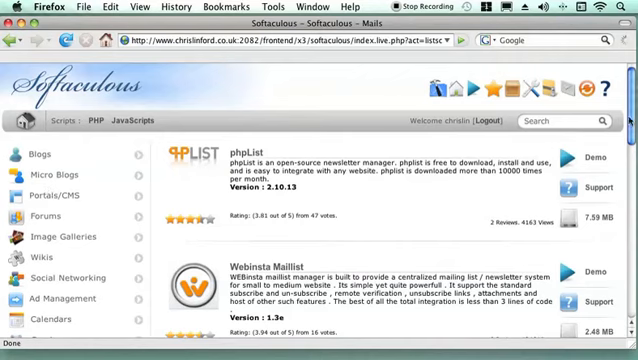
scroll("down", 3)
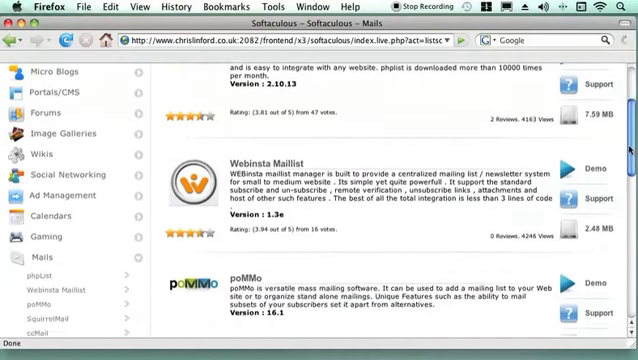
scroll("down", 3)
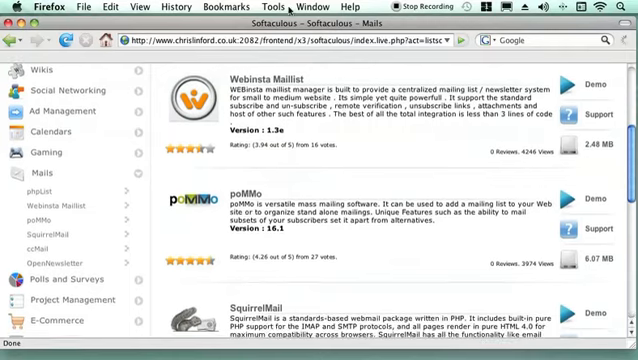
mouse_move(45, 228)
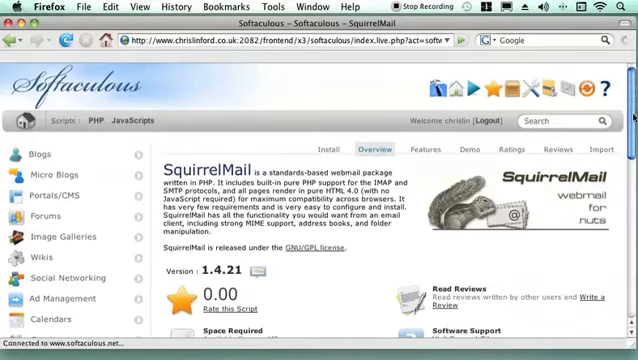
- Scroll the SquirrelMail overview page describing version 1.4.21 and its required space
scroll("down", 3)
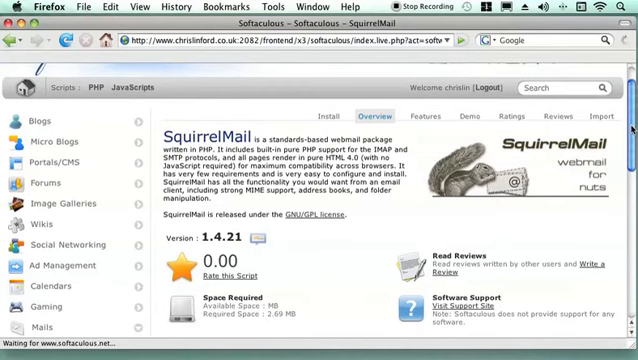
mouse_move(607, 148)
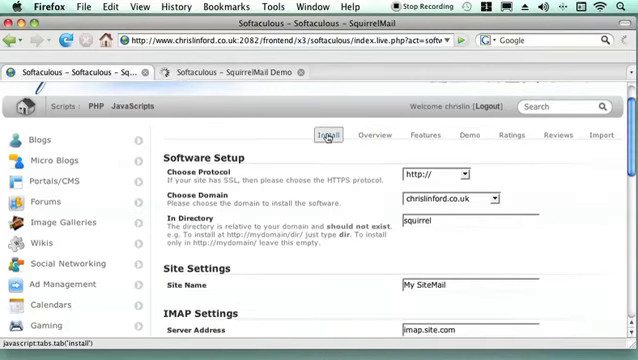
mouse_move(450, 181)
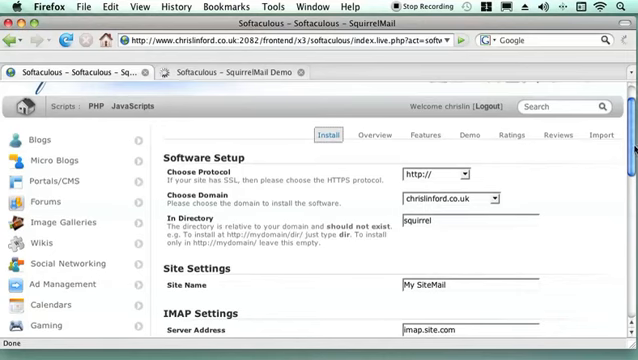
- Replace 'My SiteMail' with a site name starting 'chrislin', then review through SMTP settings
scroll("down", 3)
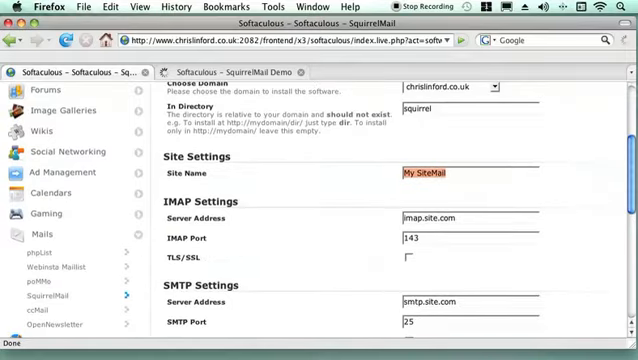
type("chrislinfor")
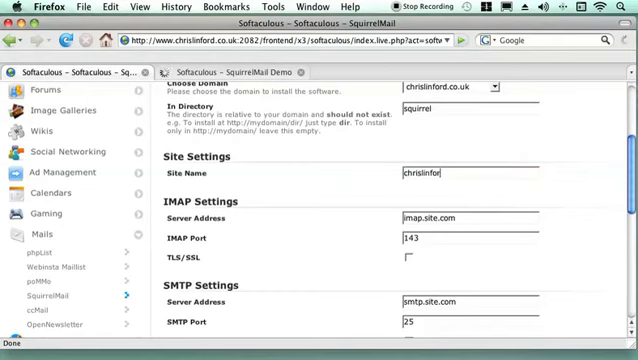
type("email")
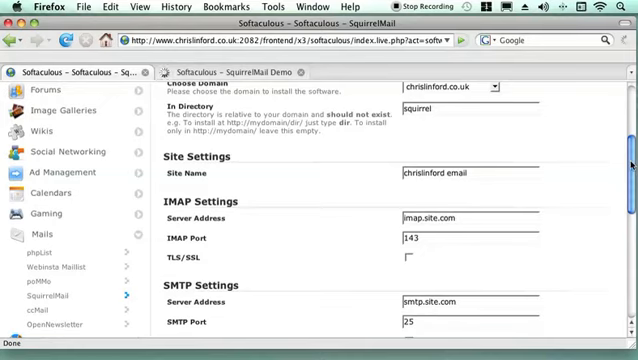
scroll("down", 3)
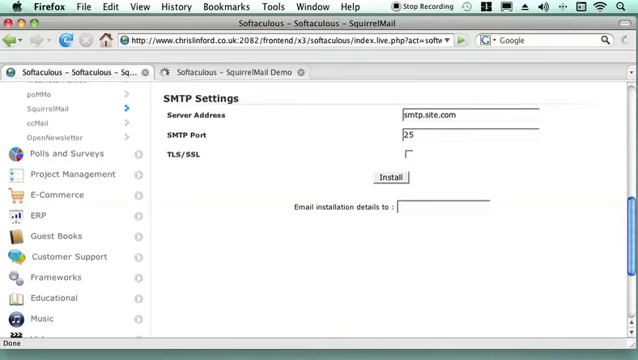
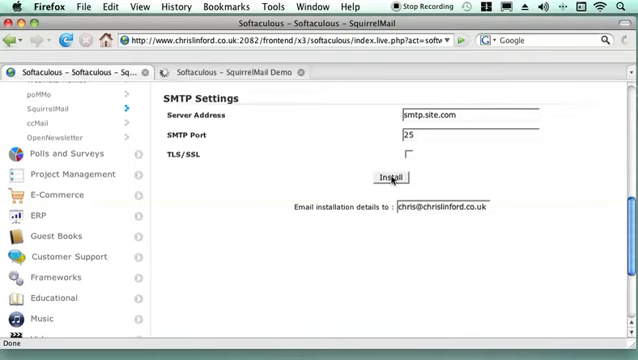
- Enter a 'chris@' address for installation details and install SquirrelMail
left_click(390, 178)
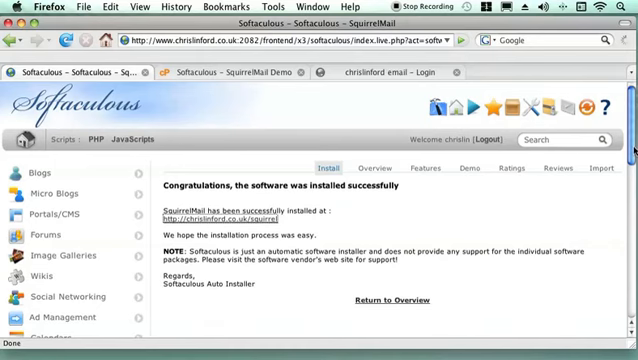
- Review the SquirrelMail install confirmation, then browse Portals/CMS scripts like Zikula, Joomla and Drupal
scroll("down", 3)
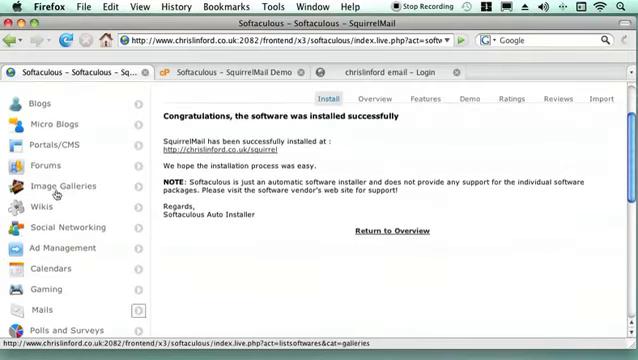
left_click(59, 137)
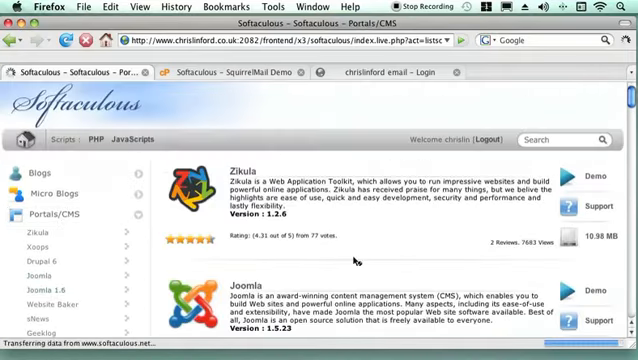
scroll("down", 3)
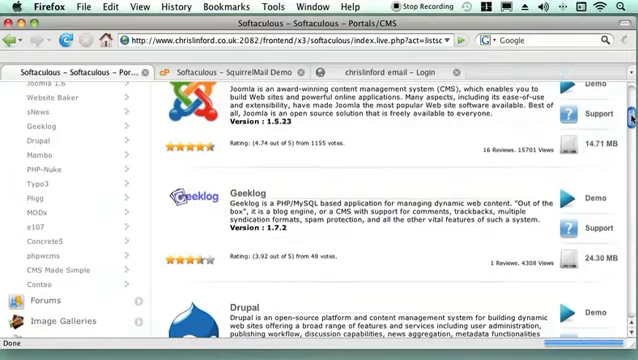